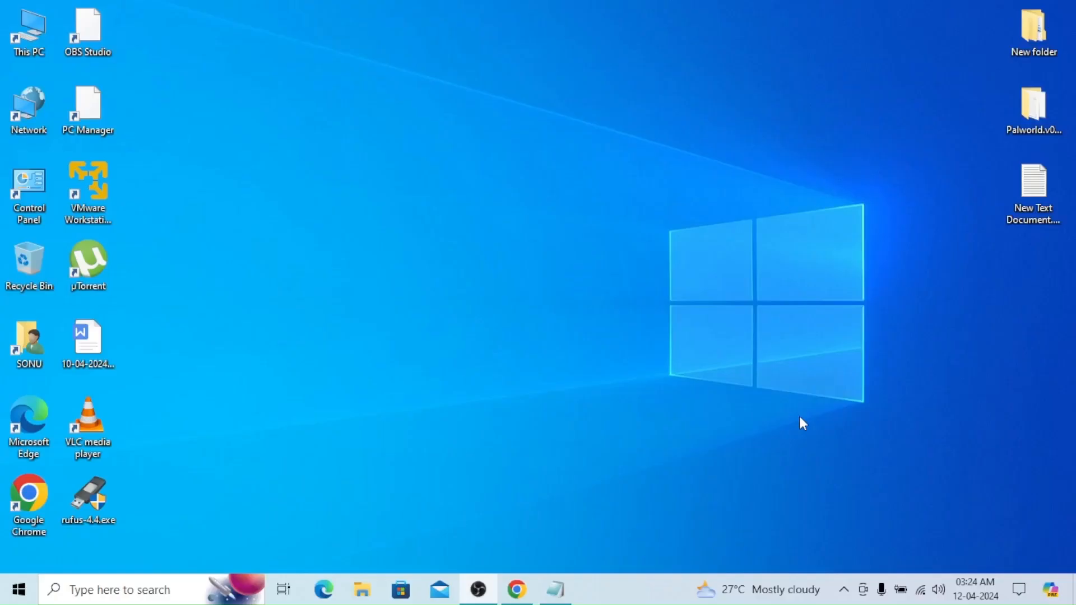
mouse_move(568, 218)
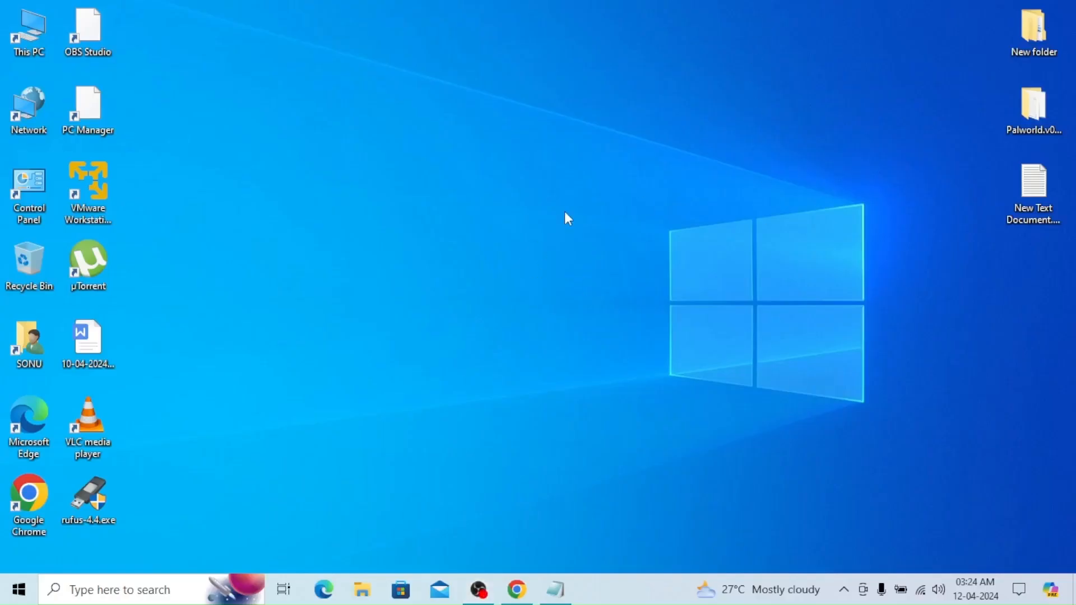
mouse_move(544, 352)
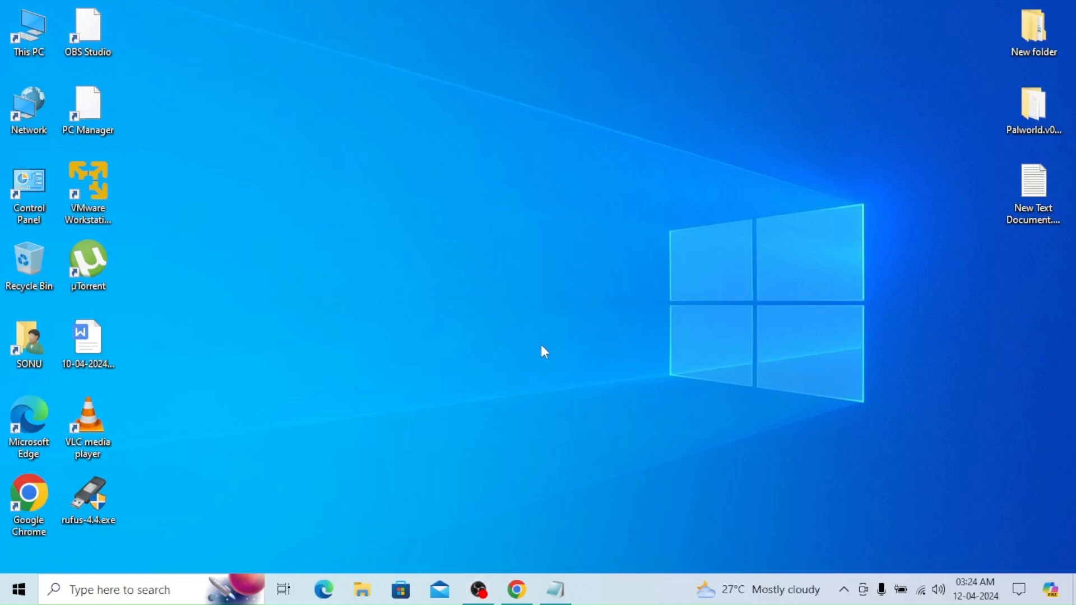
Search Google for 'mx linux' in Chrome and open the official MX Linux site result
click(516, 589)
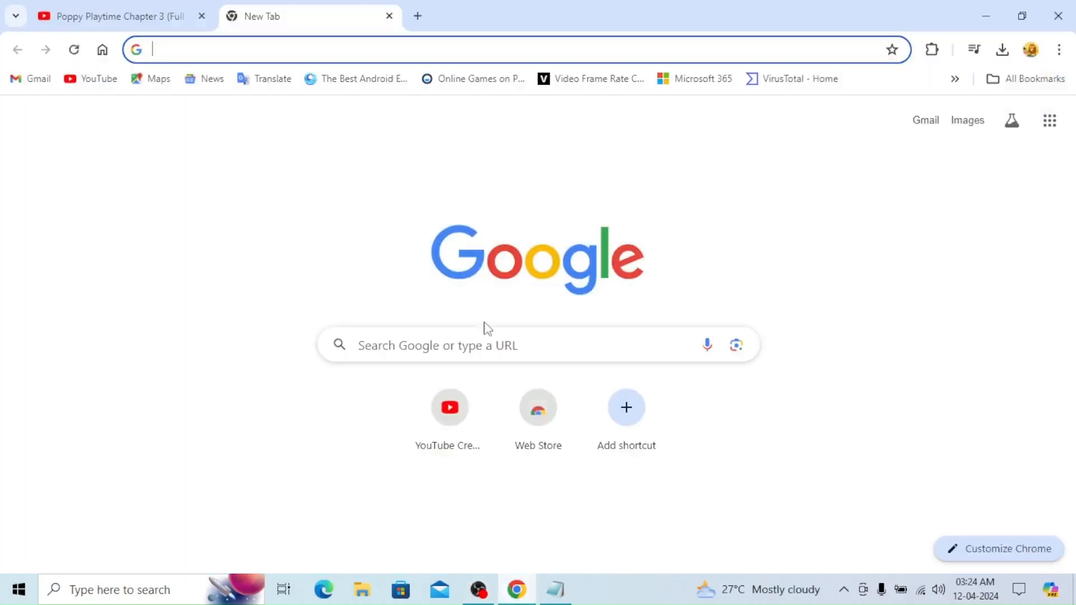
text(mx linux)
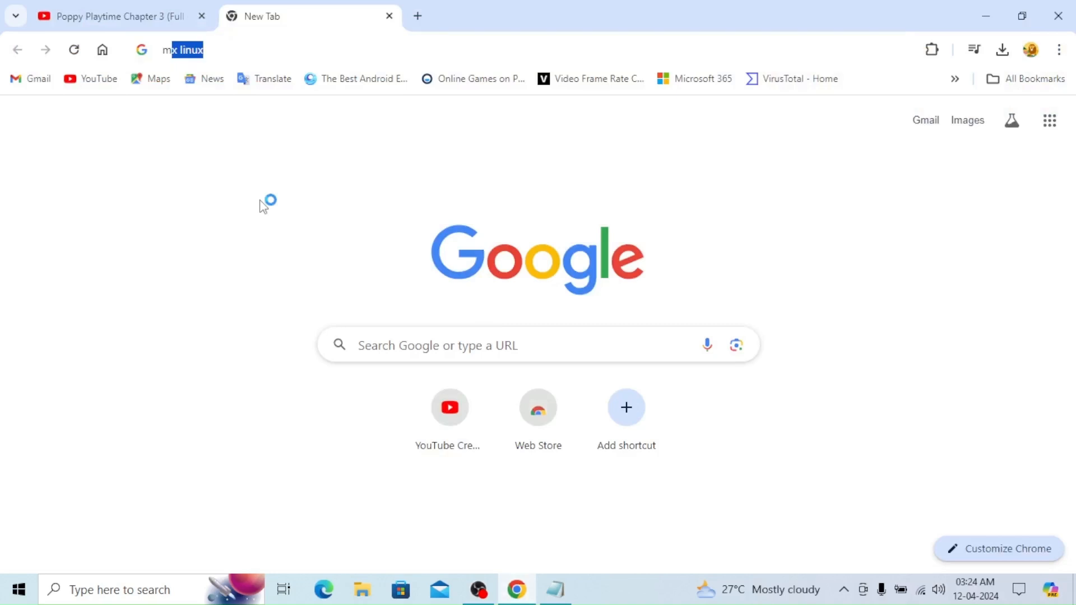
click(184, 50)
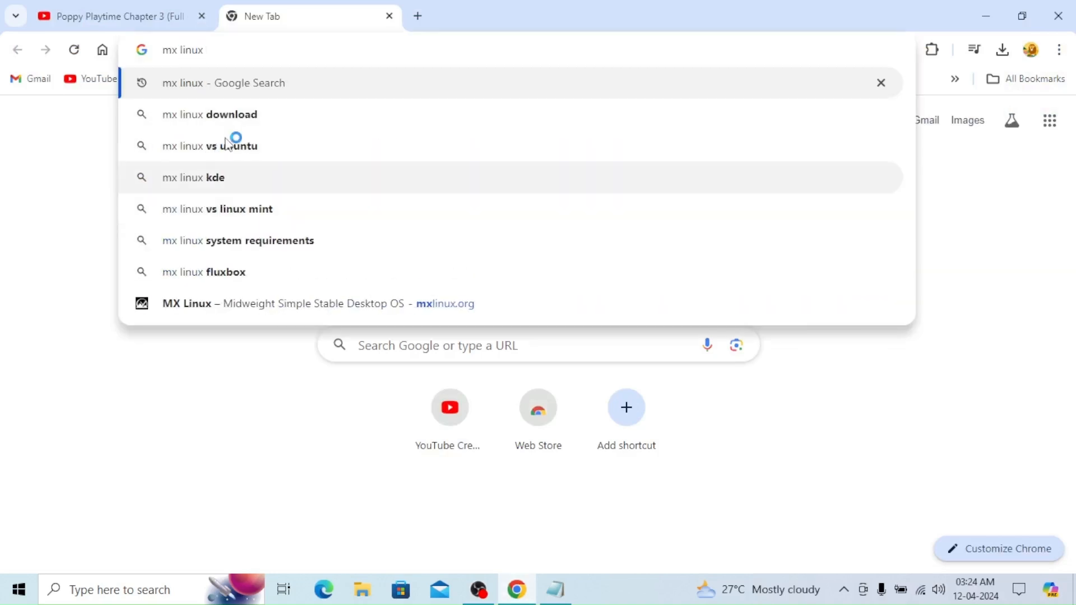
mouse_move(512, 564)
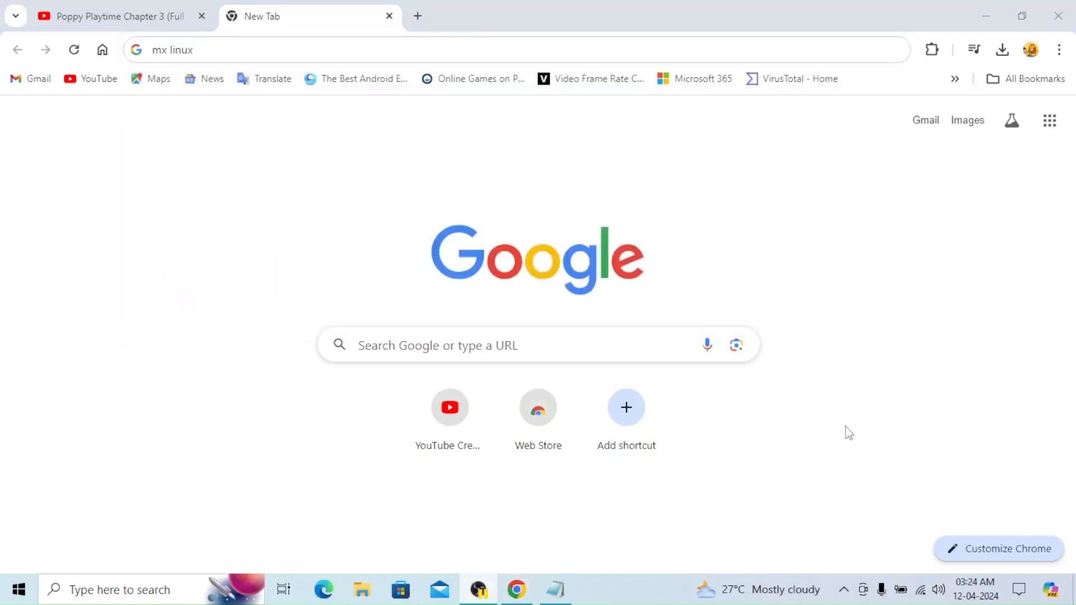
click(514, 50)
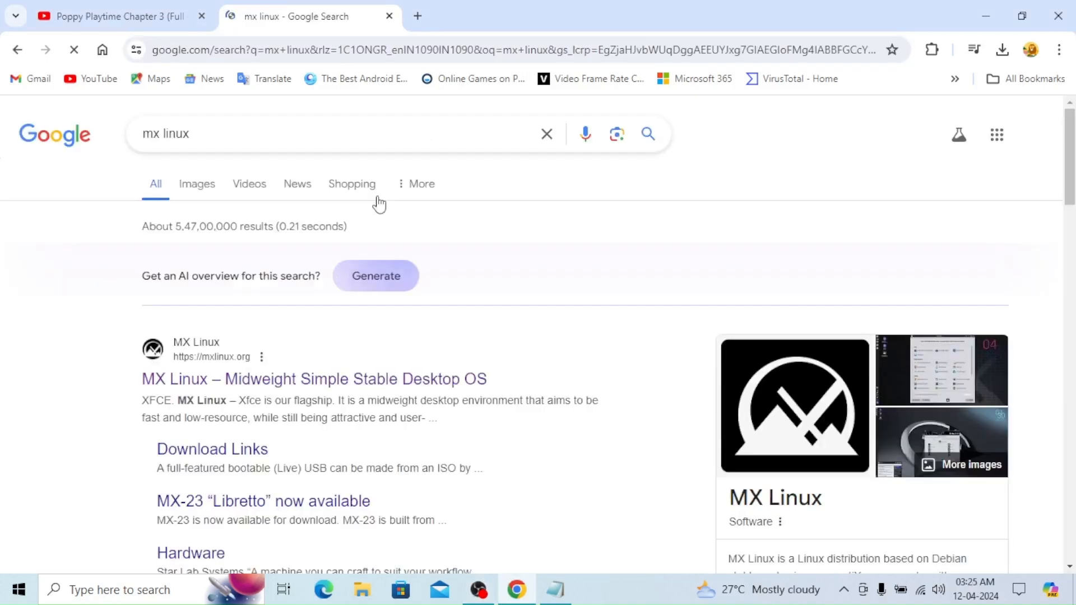
click(314, 378)
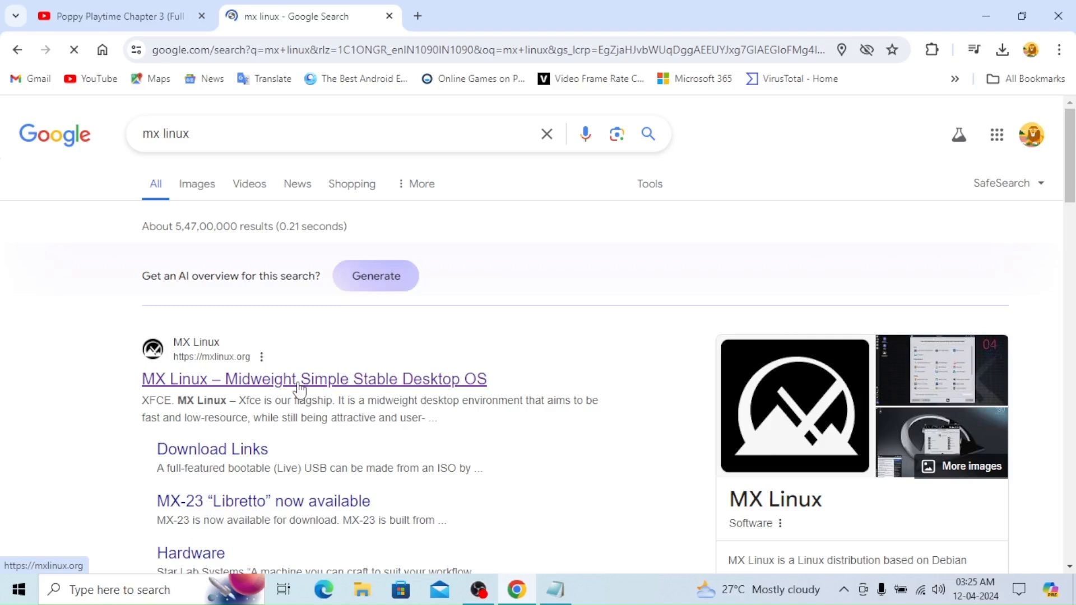
click(314, 378)
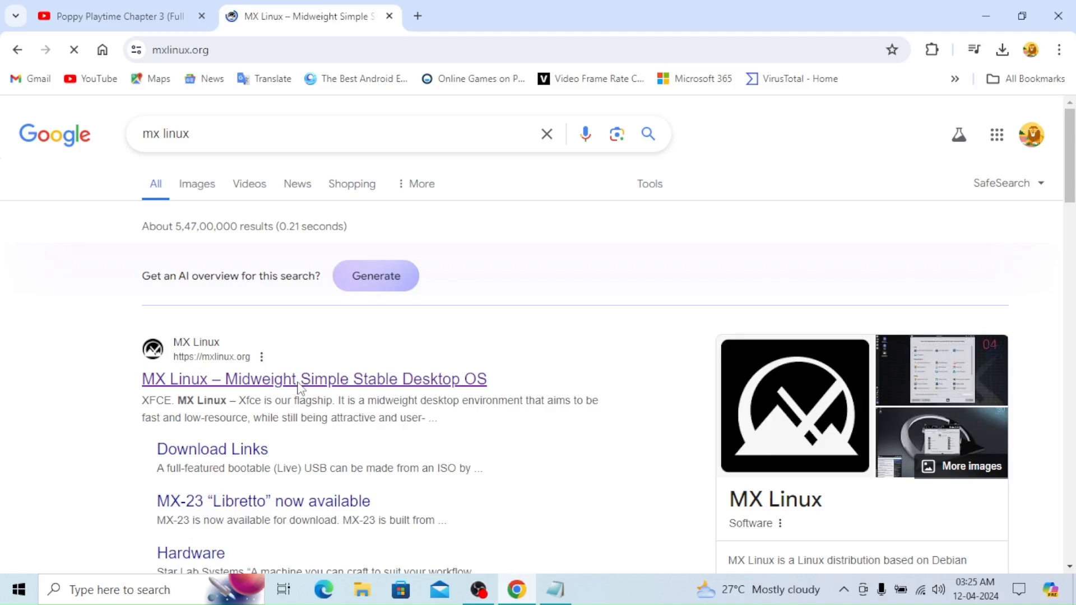
Open the MX Linux Download Links page and scroll to the 'How to obtain MX' section
click(313, 378)
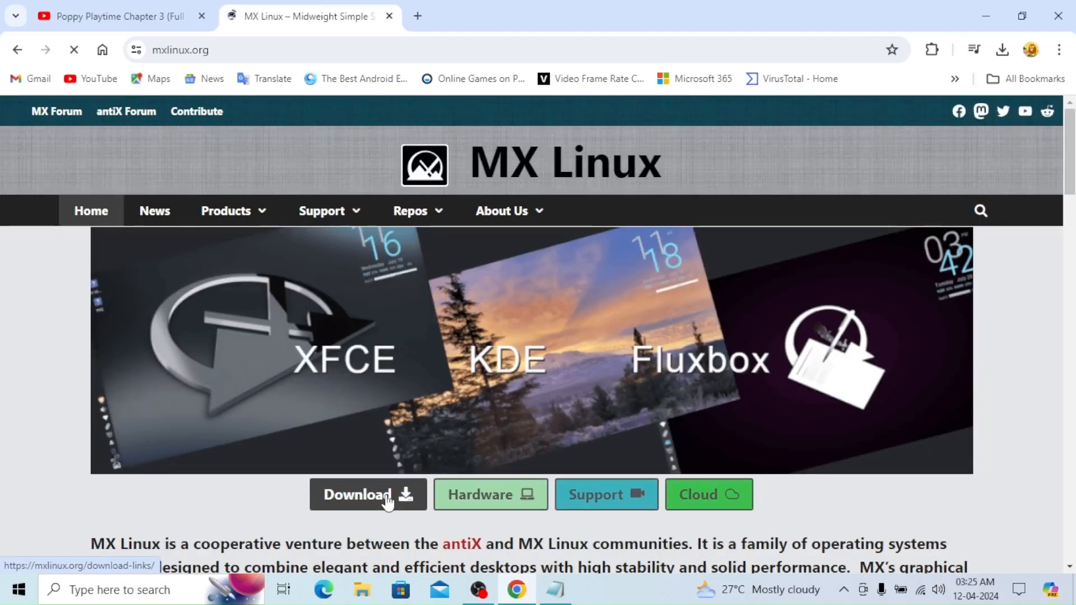
click(367, 494)
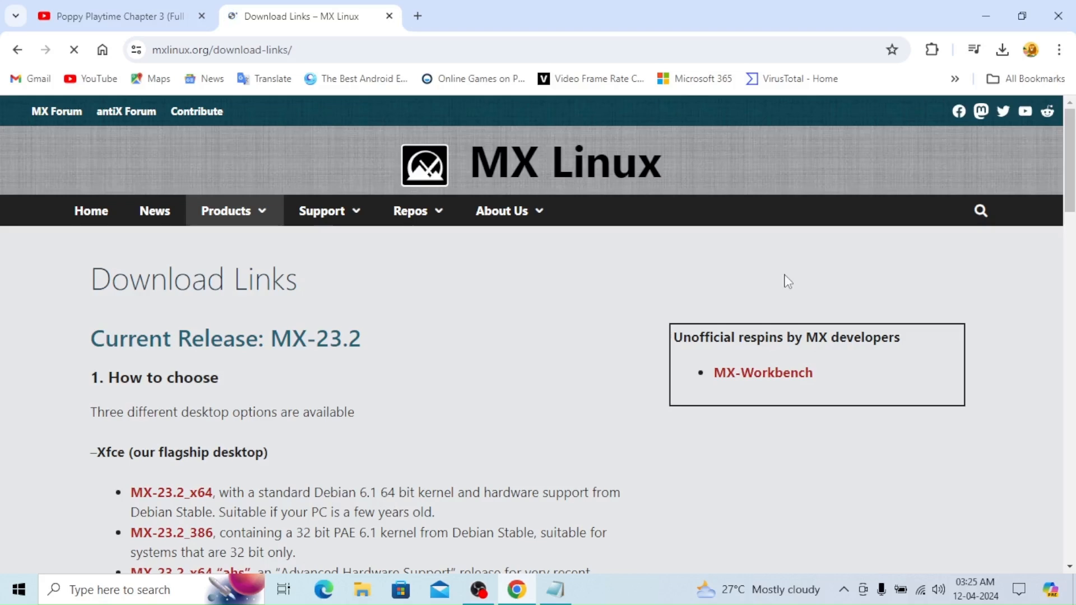
scroll(down, 3)
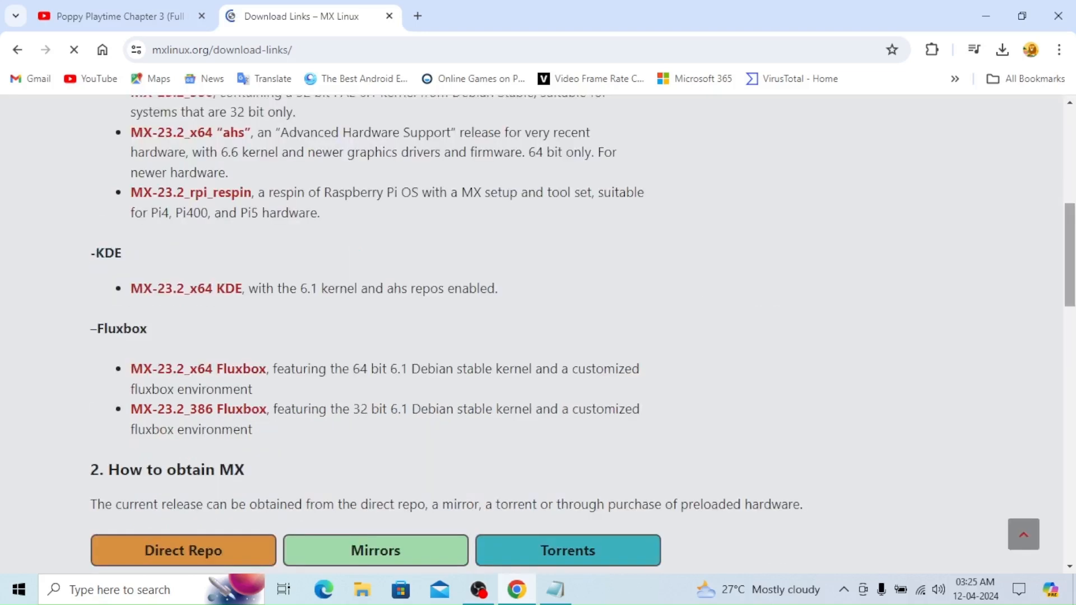
scroll(down, 3)
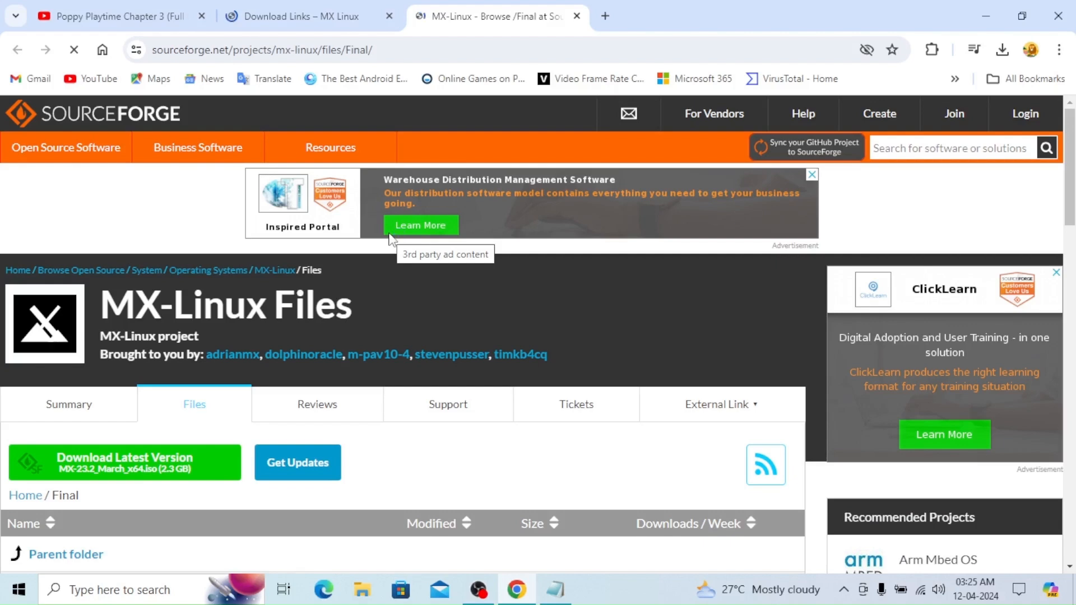
mouse_move(246, 111)
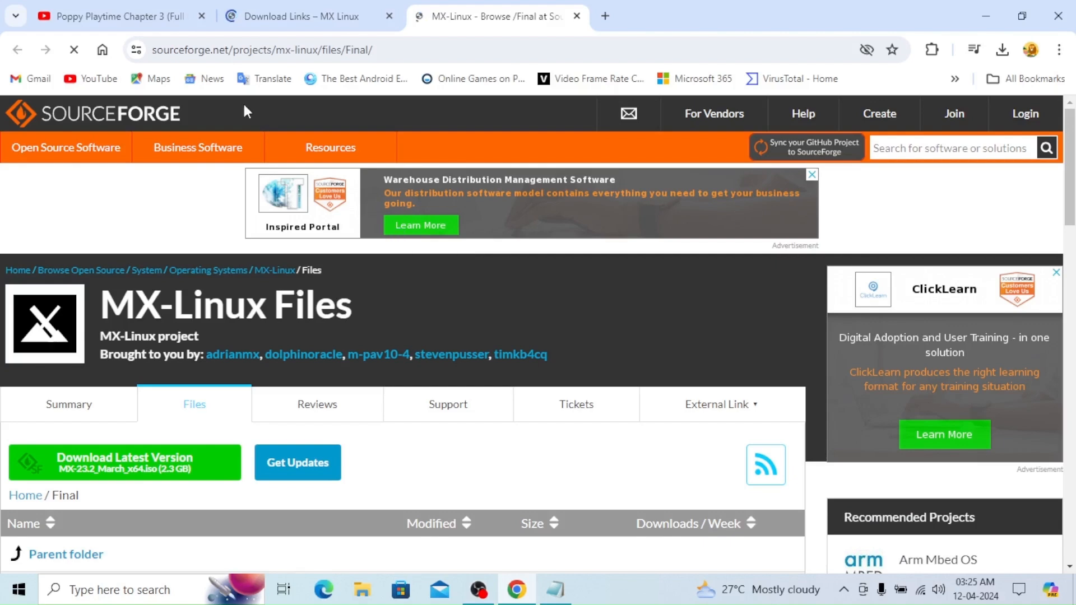
Download MX-23.2_March_x64.iso from SourceForge, watch its progress, then close Chrome
click(124, 462)
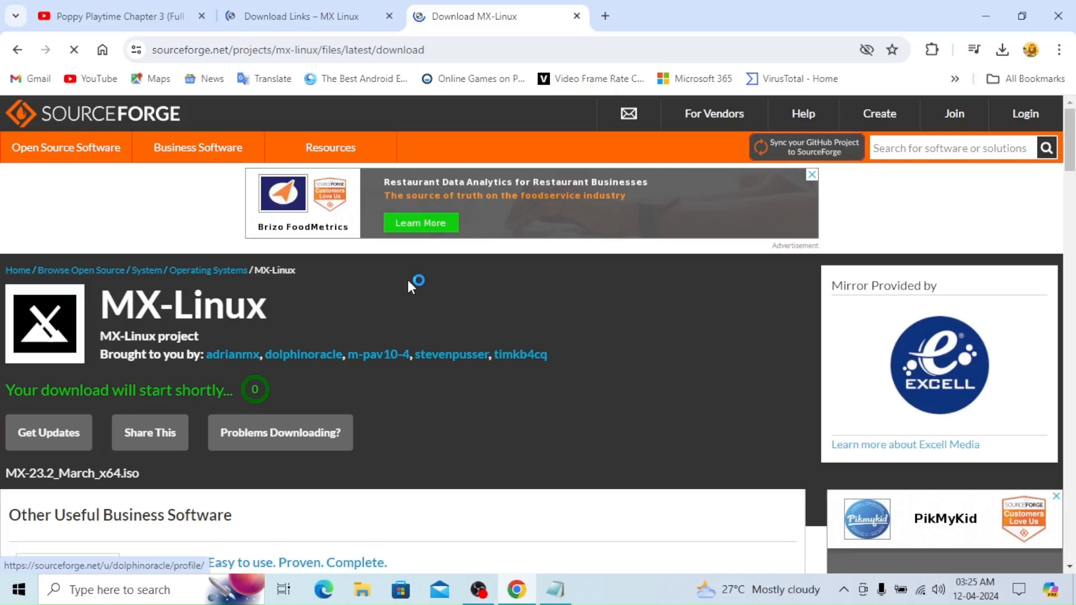
click(1002, 49)
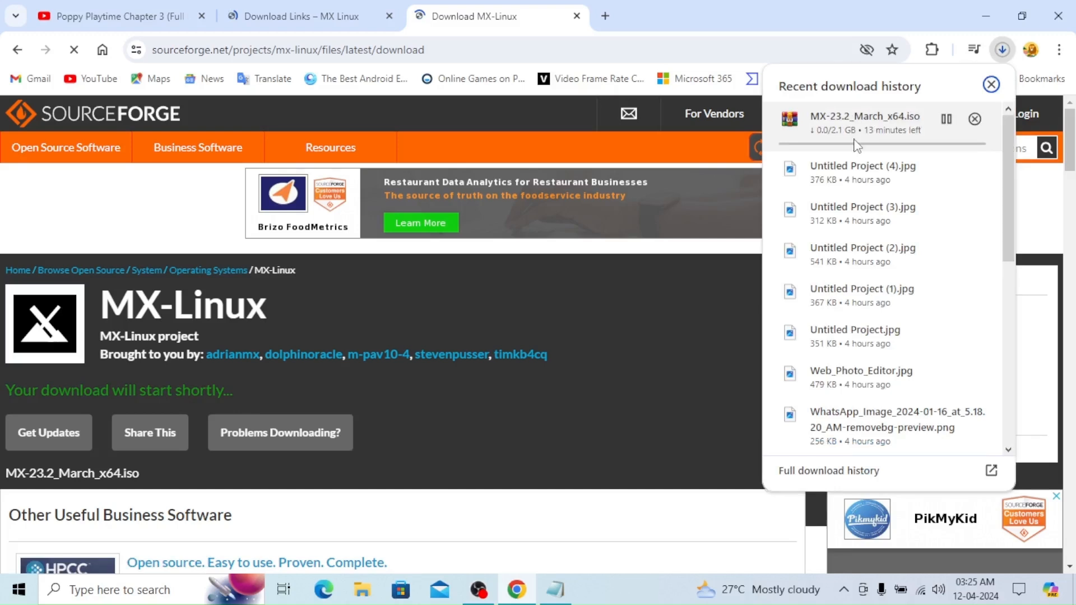
click(388, 15)
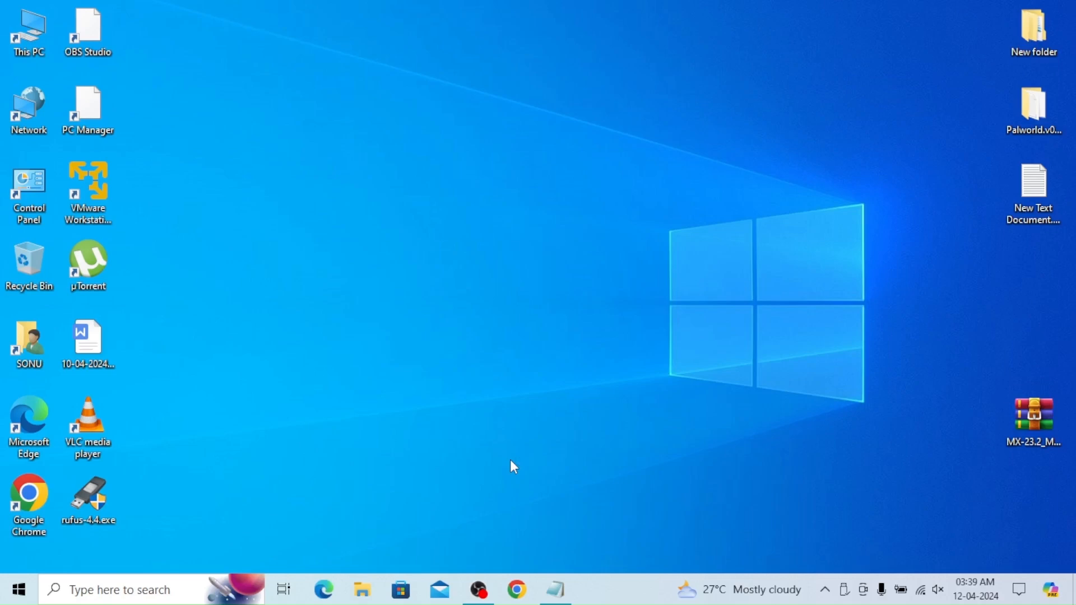
Launch rufus-4.4.exe and load MX-23.2_March_x64.iso as the boot image for the 16 GB USB
double_click(88, 496)
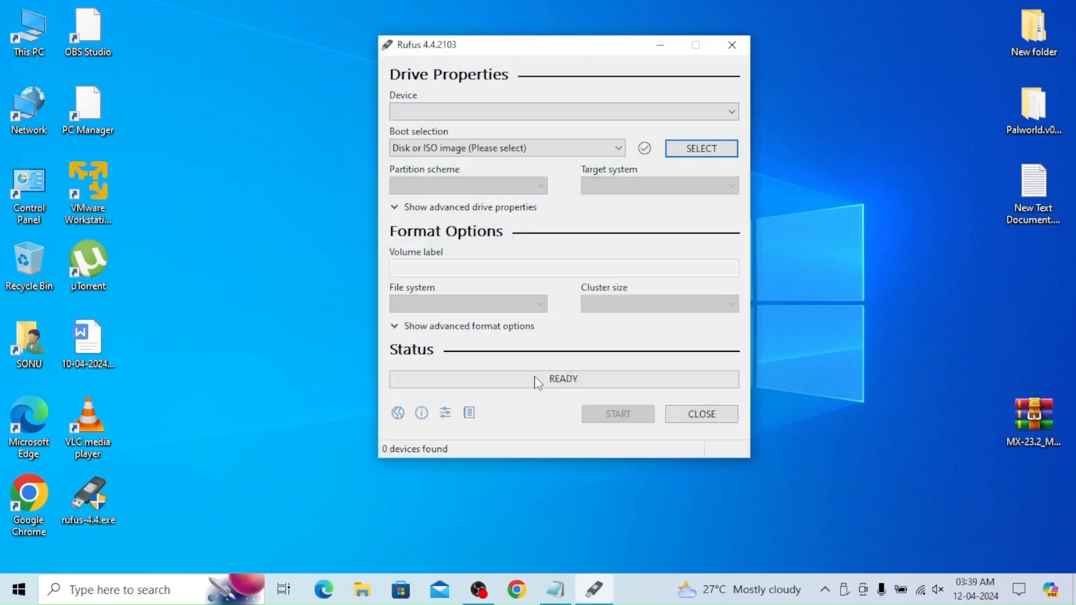
mouse_move(497, 263)
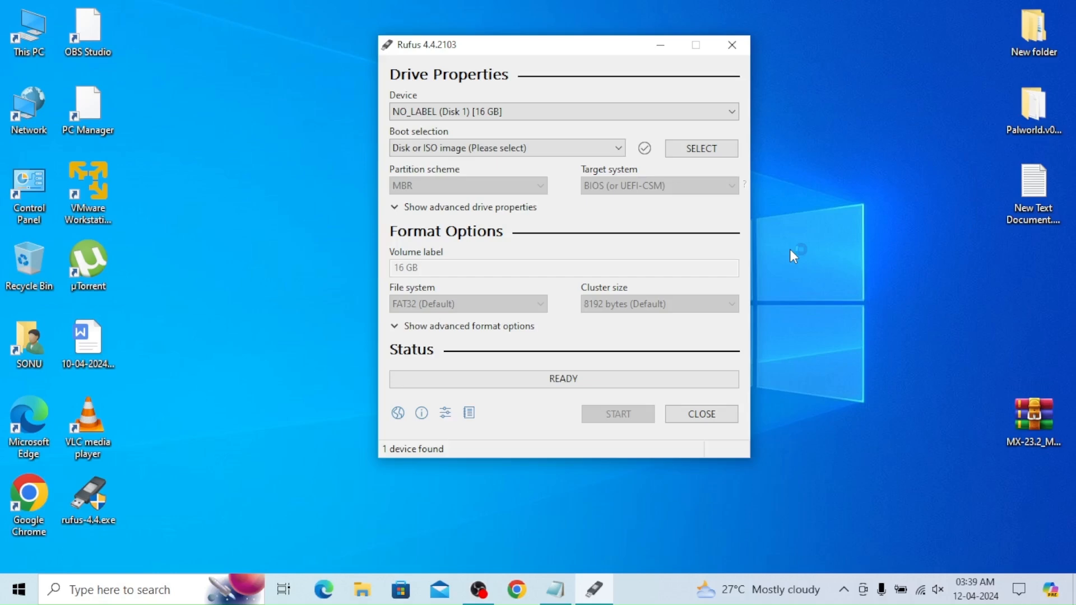
click(700, 148)
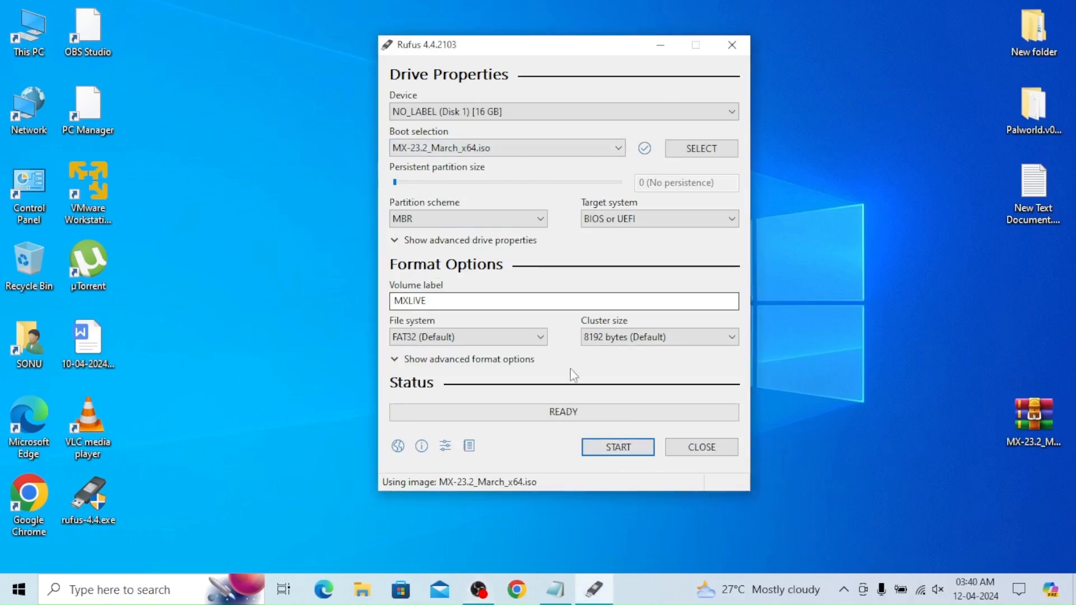
Write the ISO to the USB in ISO Image mode, allowing the core.img download and erasure
click(616, 447)
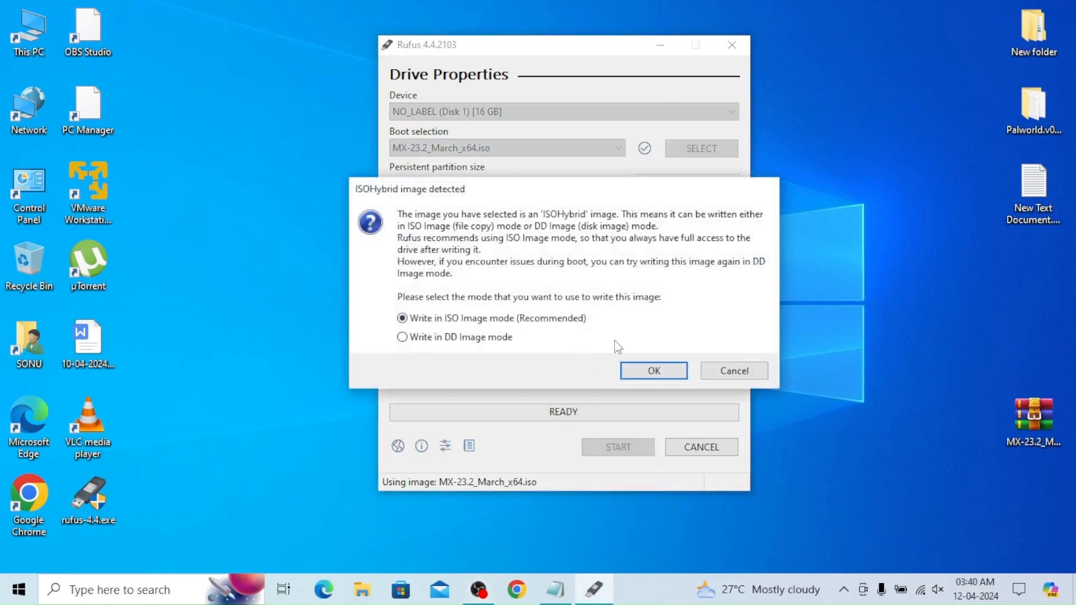
click(652, 370)
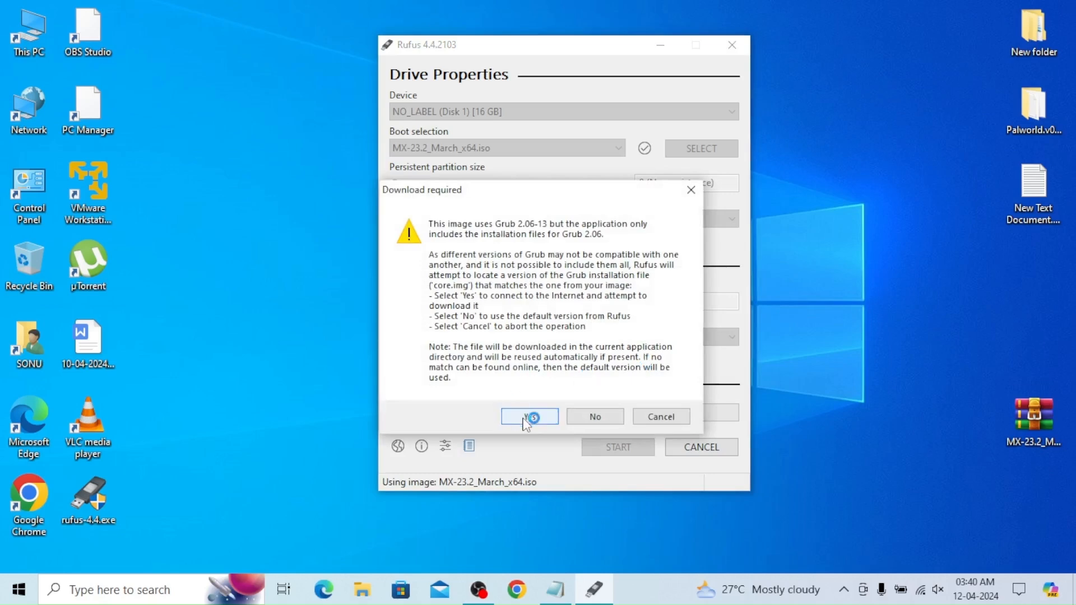
click(529, 416)
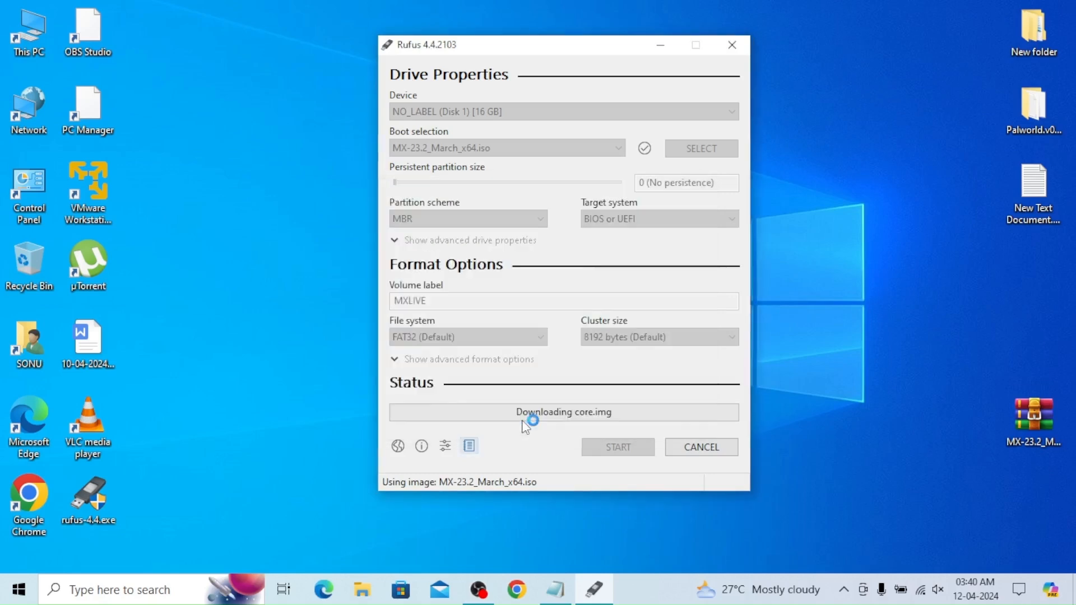
click(616, 446)
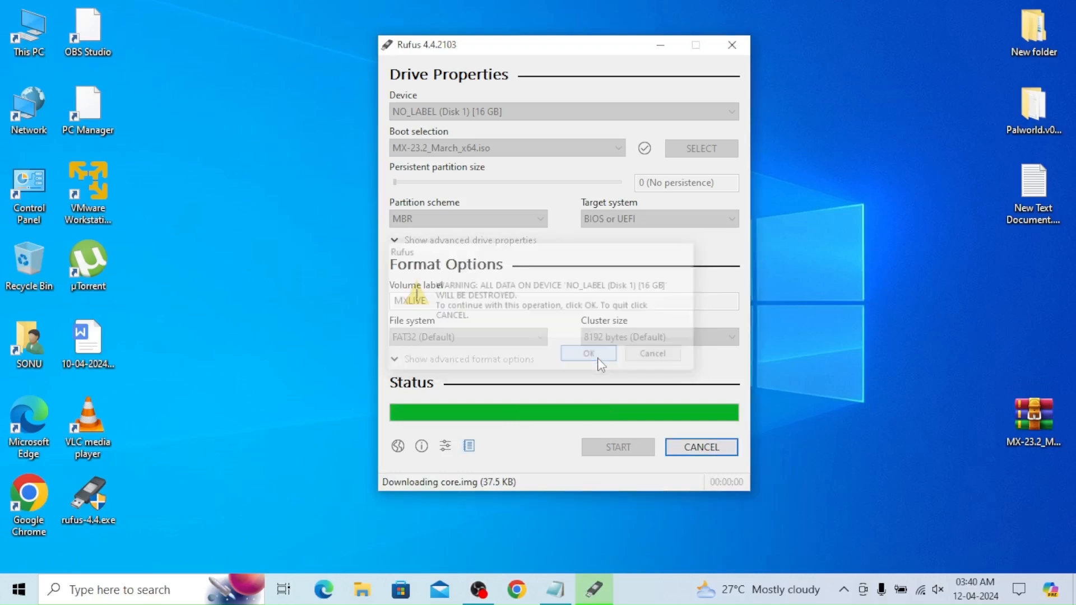
click(586, 353)
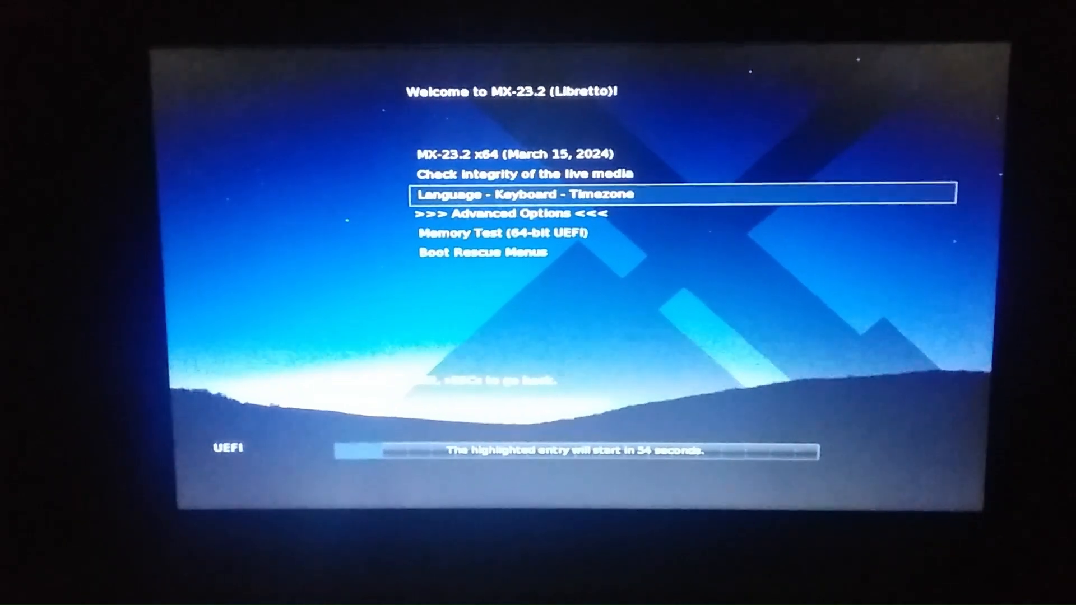
Choose the MX-23.2 x64 entry in the boot menu to start the live session
key(Up)
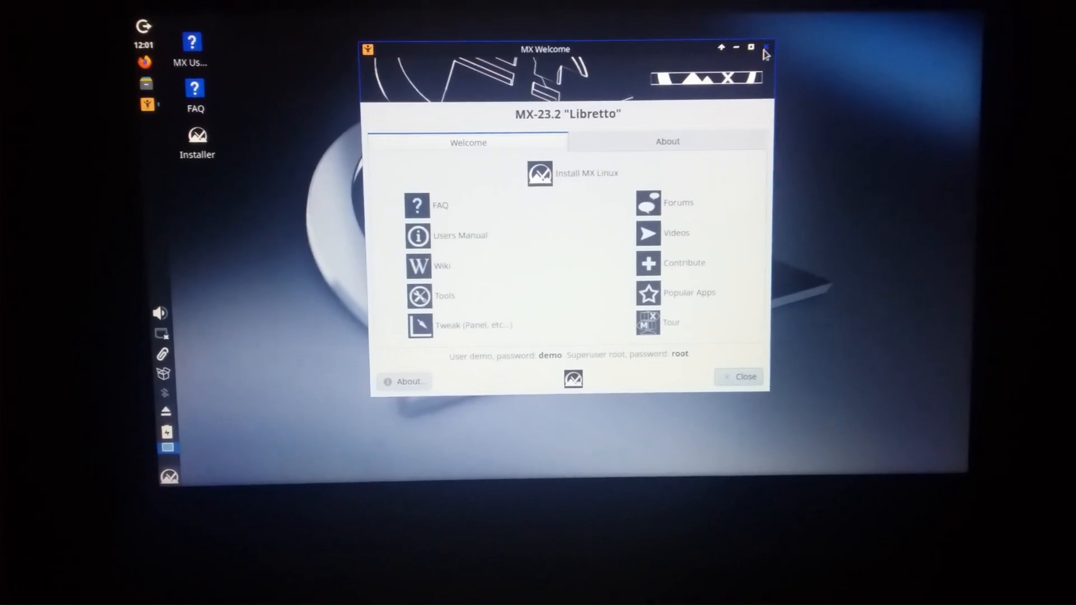
Close MX Welcome and the MX User Manual, then launch the desktop Installer icon
click(751, 46)
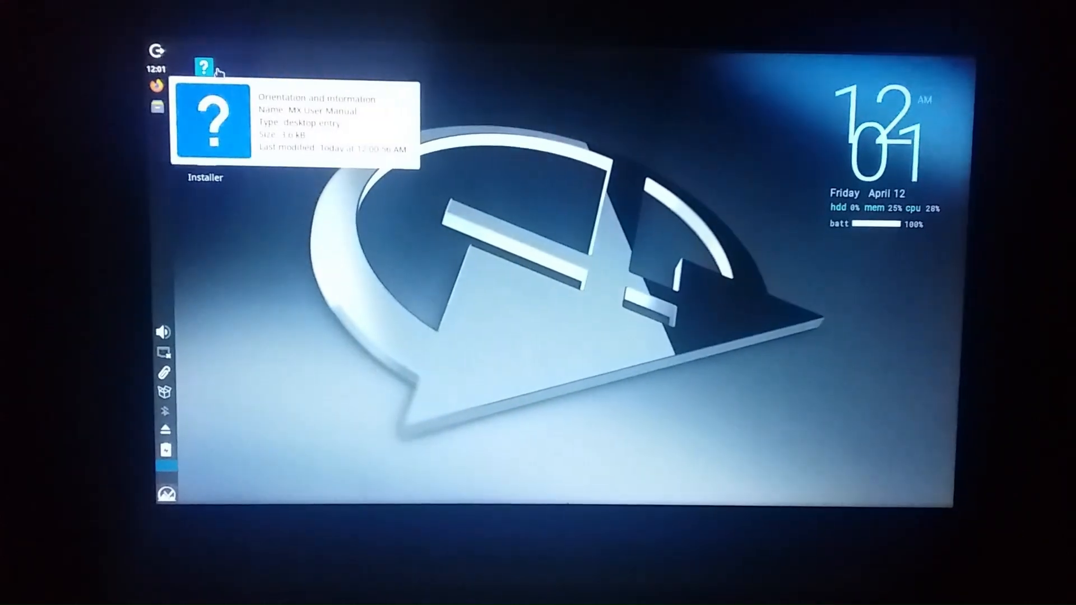
double_click(200, 69)
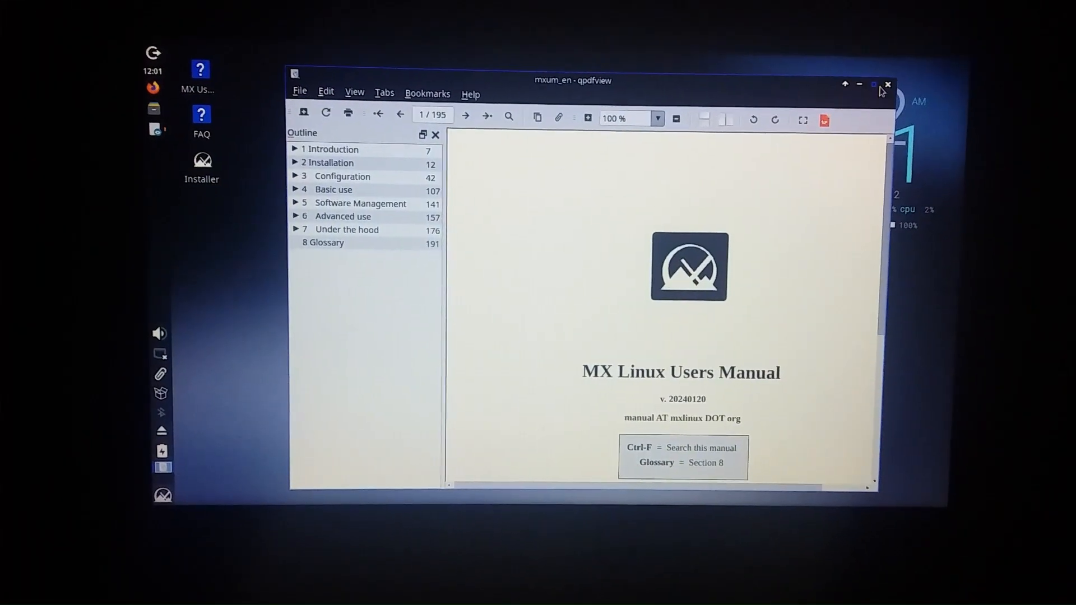
click(887, 84)
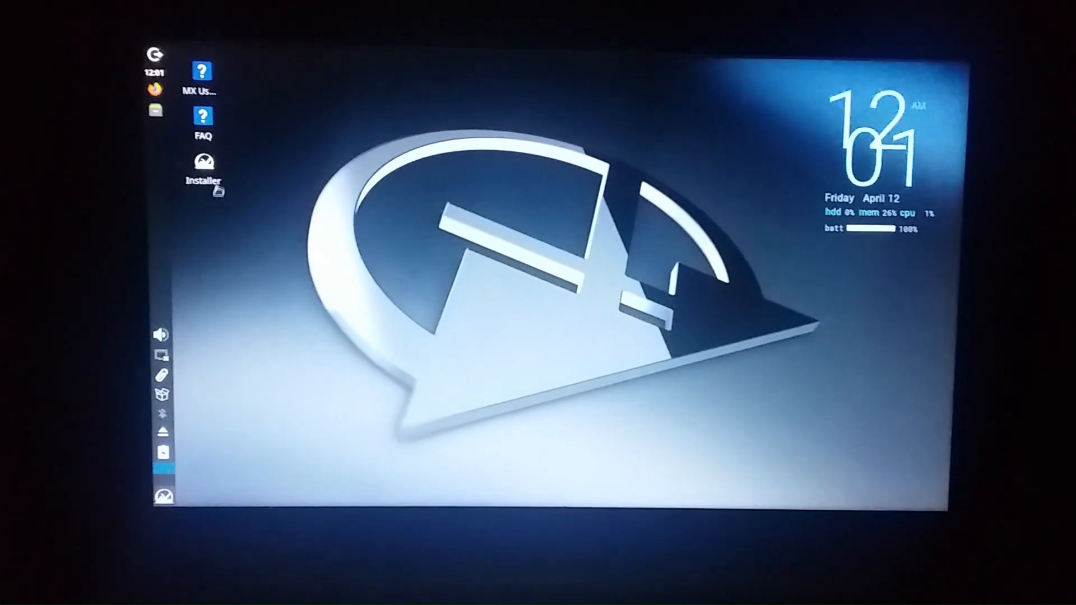
double_click(201, 163)
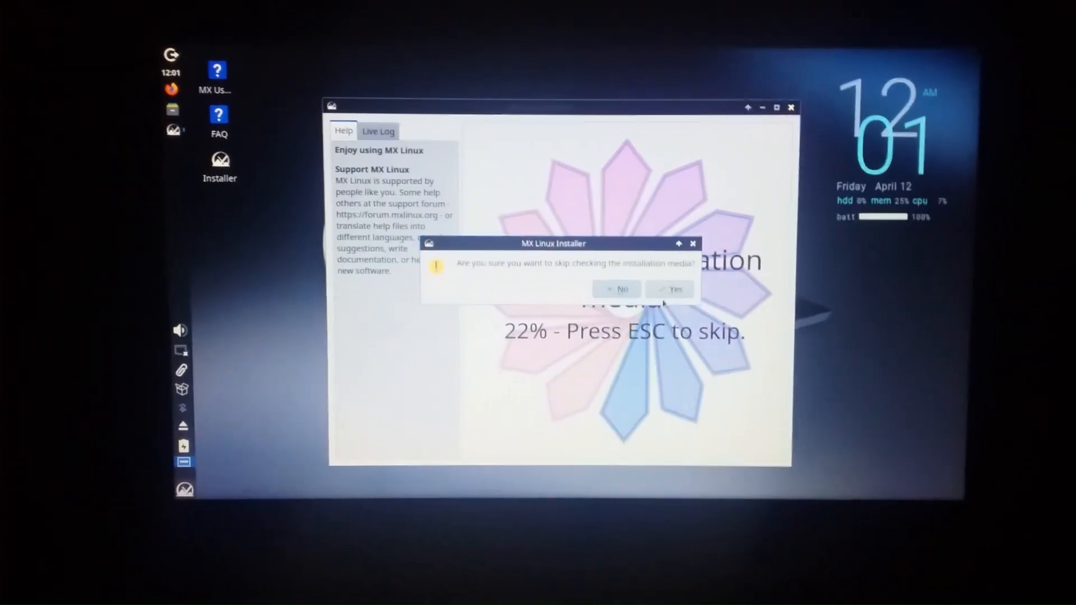
Skip the media check, accept the terms, and choose a regular install using the entire disk
click(669, 289)
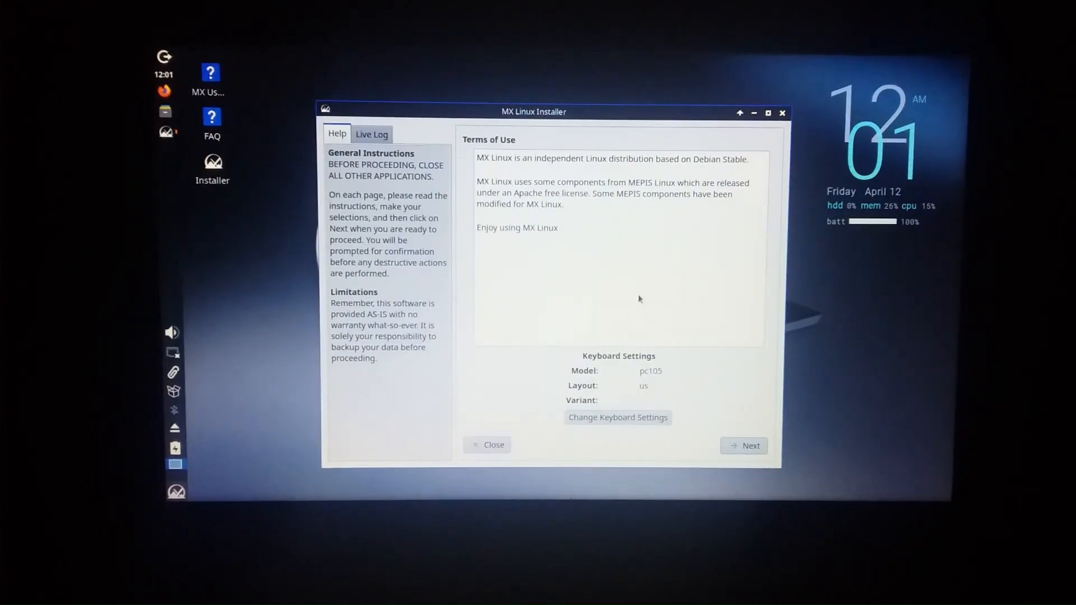
click(743, 446)
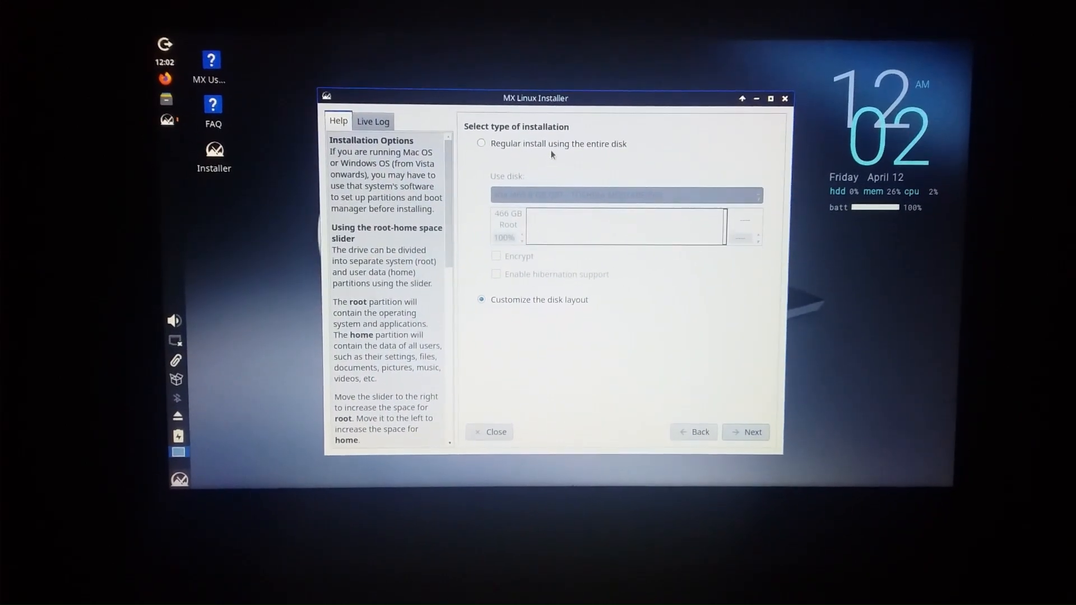
click(483, 143)
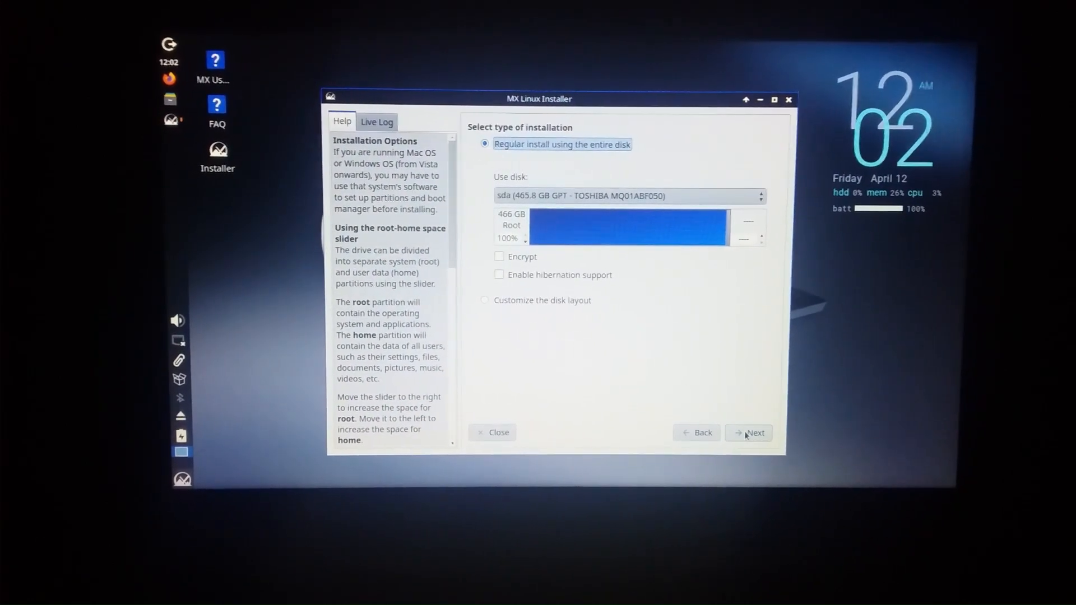
click(749, 433)
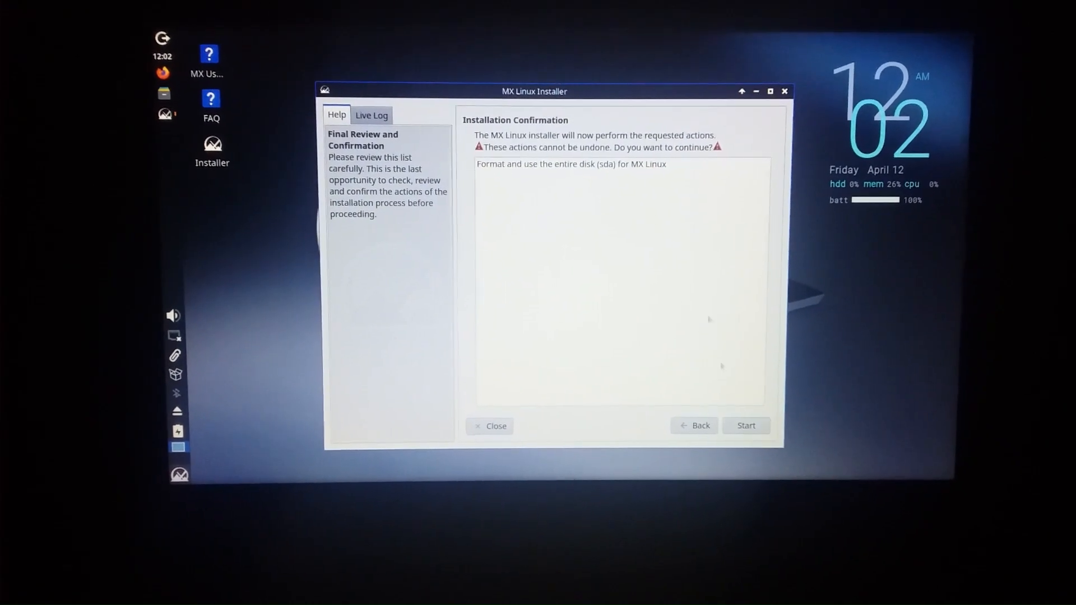
Select the format action, start installing, and accept the Smartmon disk-health warning
click(745, 425)
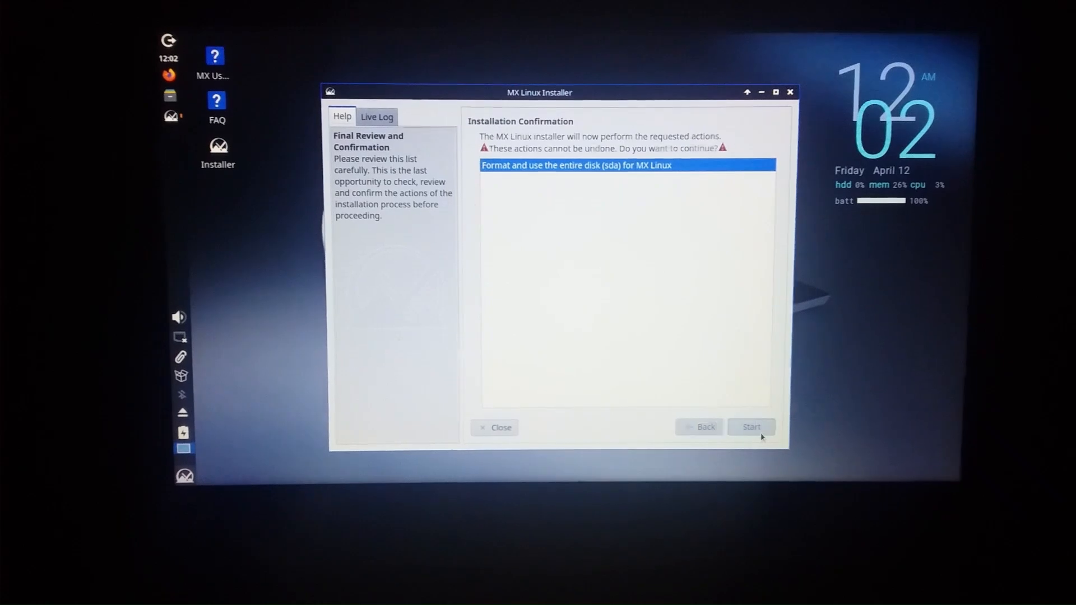
click(751, 427)
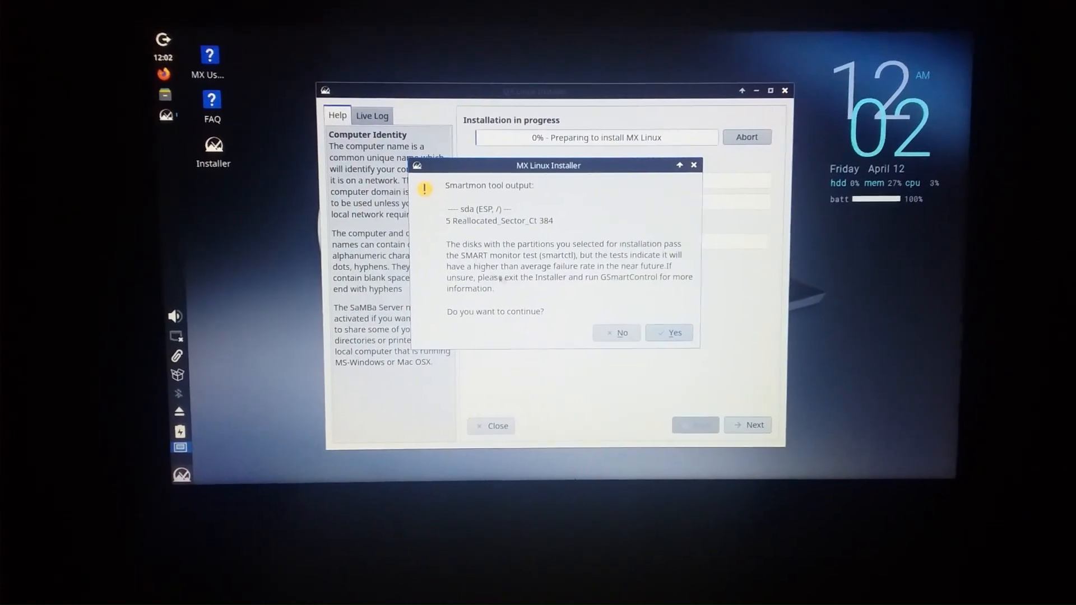
click(668, 333)
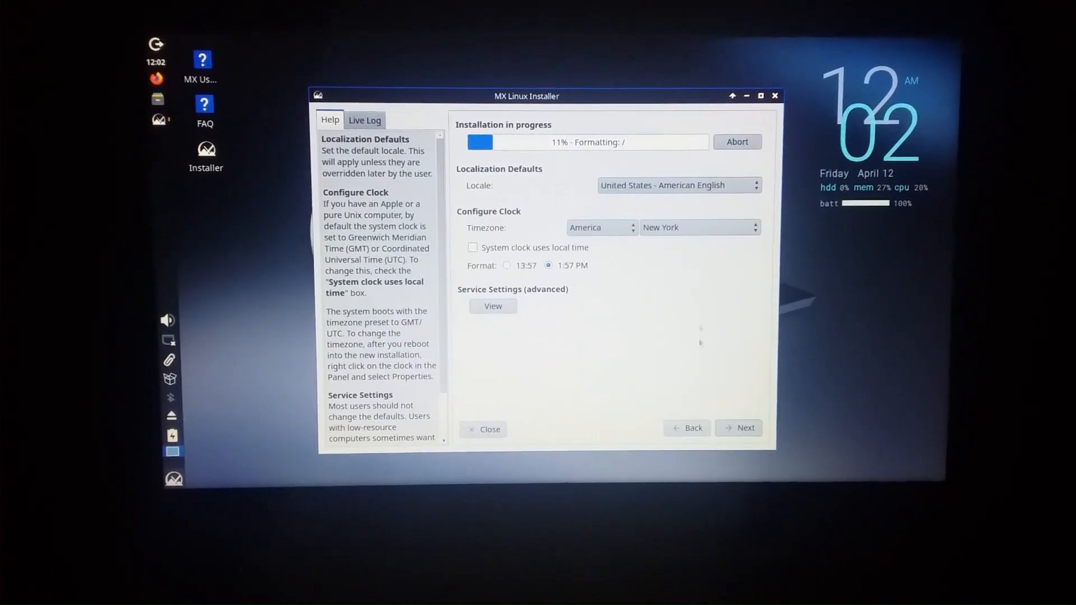
click(677, 185)
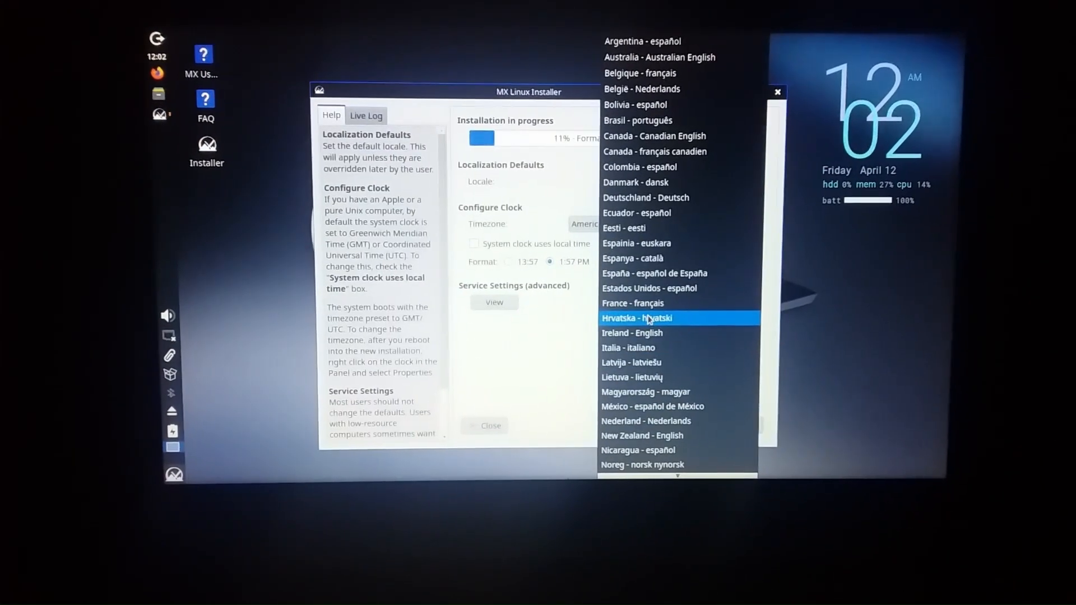
scroll(down, 3)
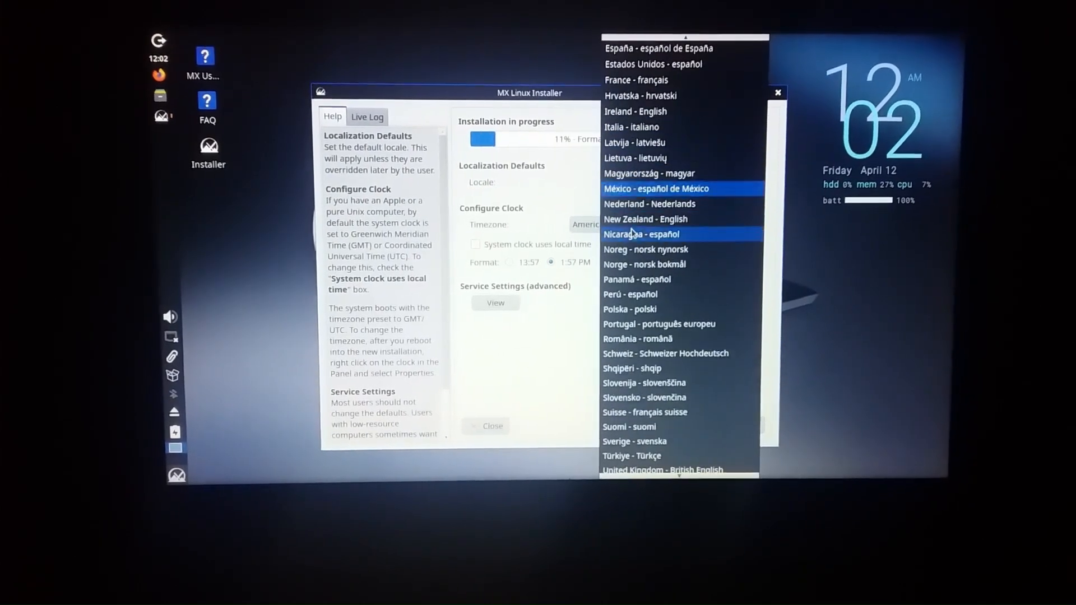
scroll(down, 3)
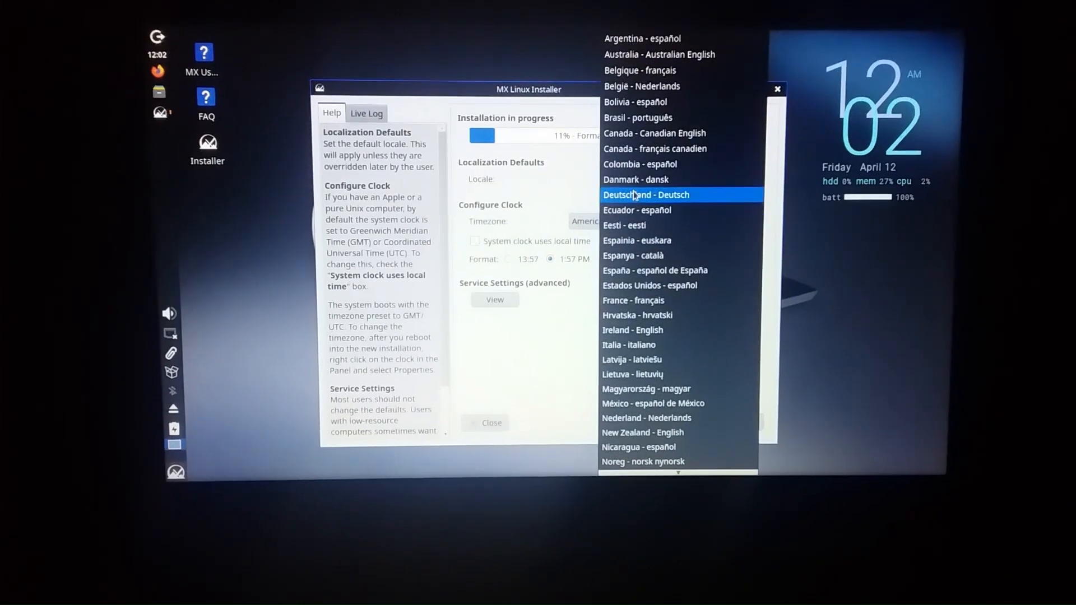
mouse_move(626, 373)
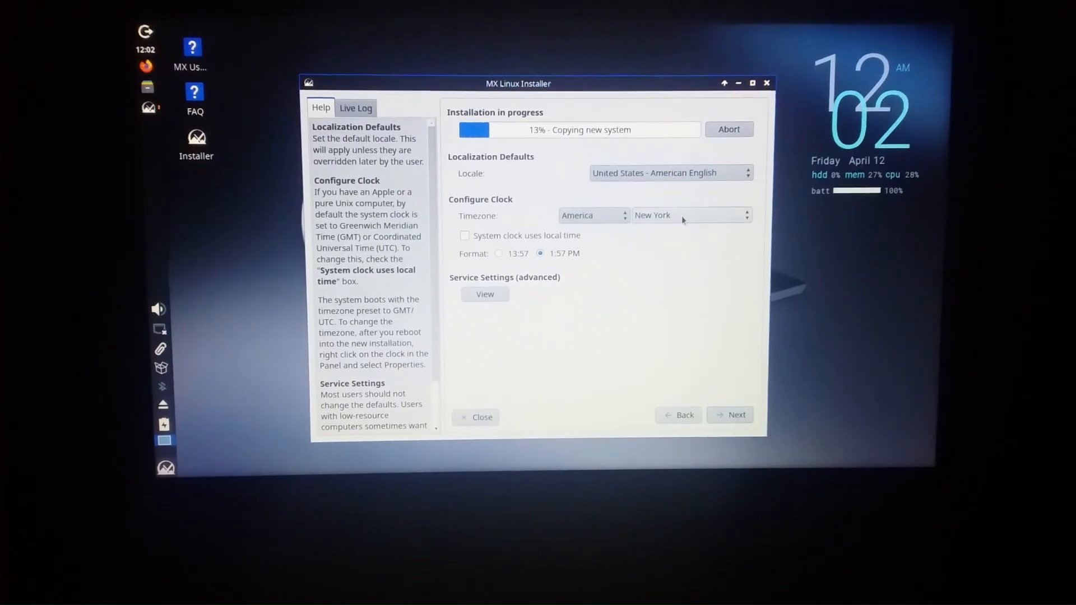
Set the timezone region to Asia and the city to Calcutta
click(592, 216)
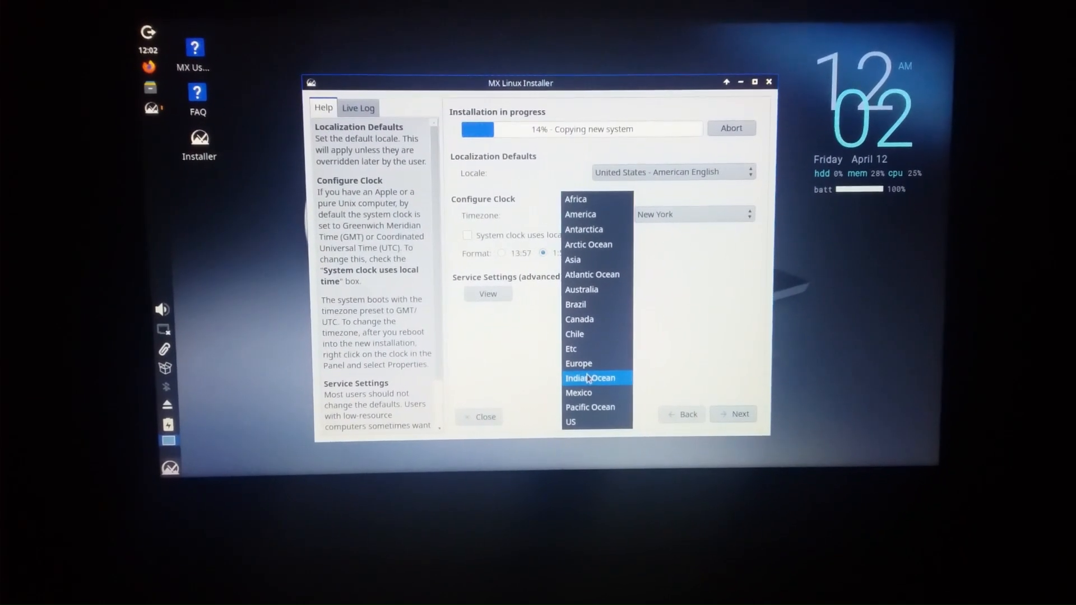
click(572, 260)
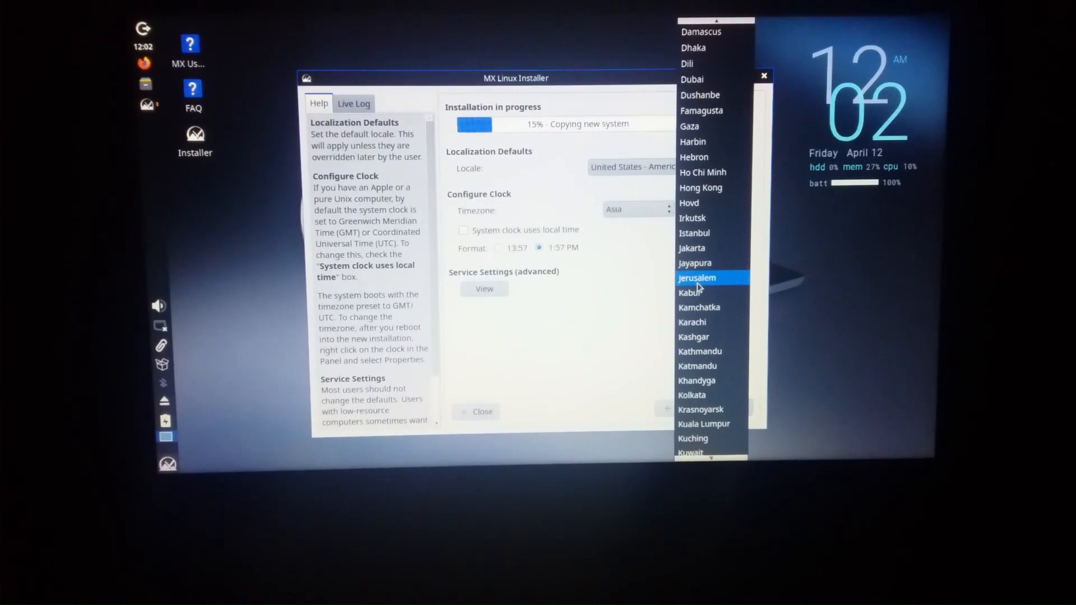
scroll(down, 3)
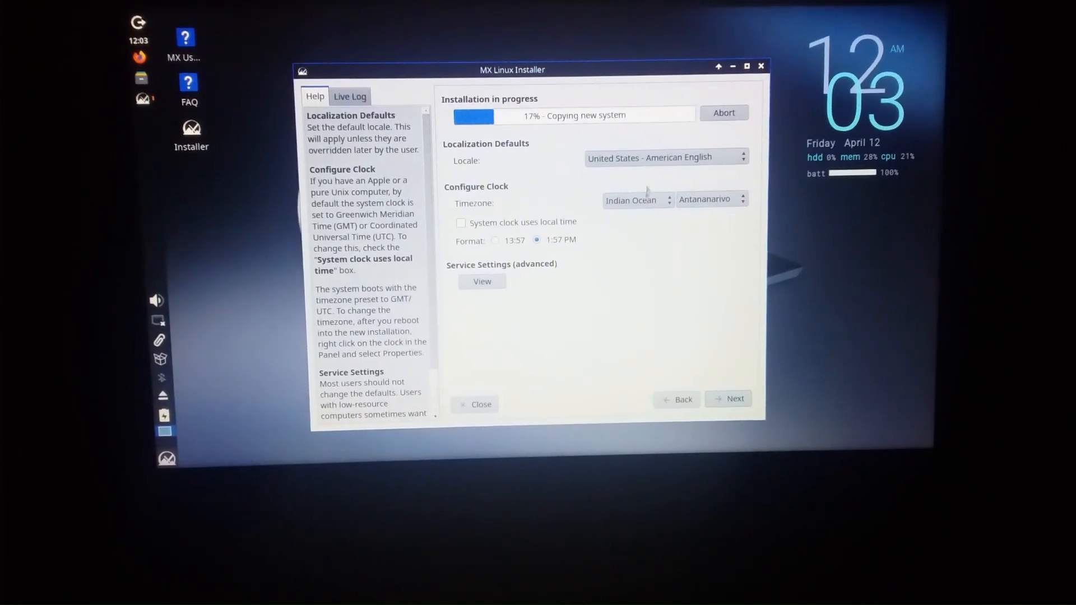
click(635, 199)
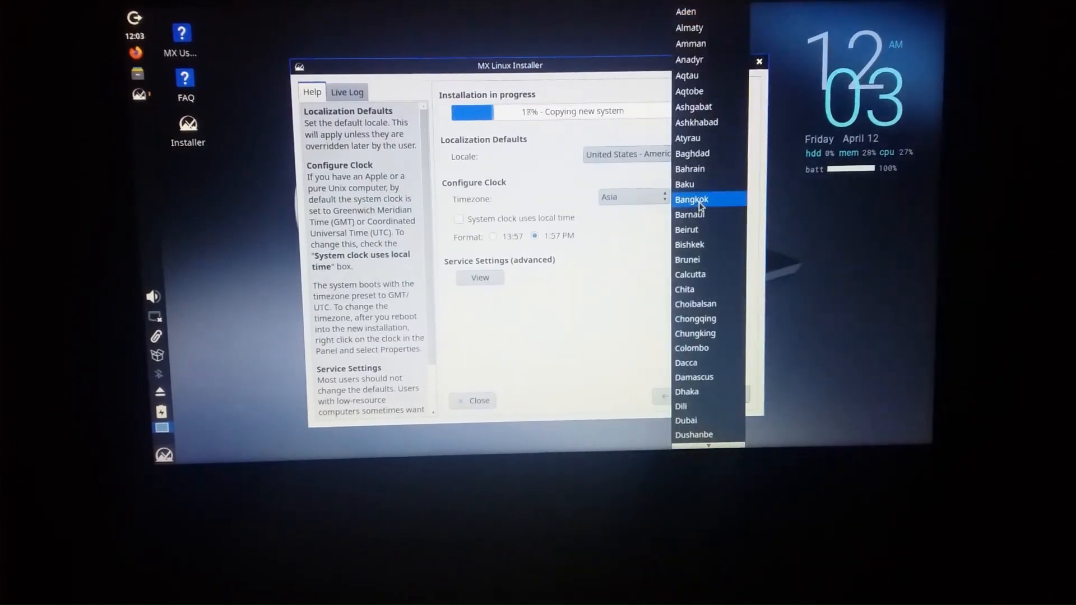
mouse_move(707, 274)
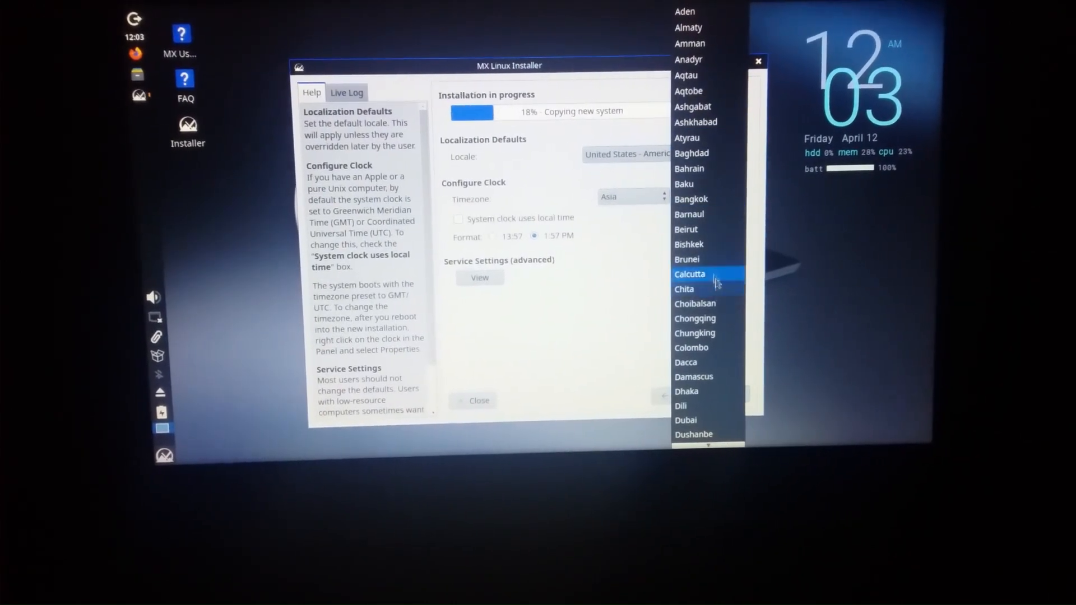
click(690, 274)
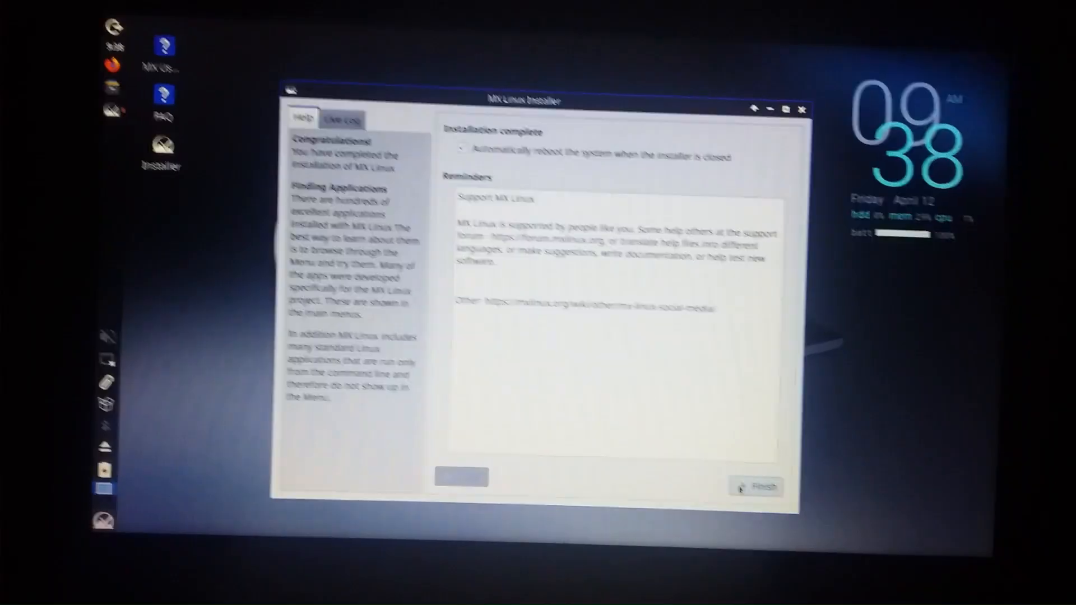
Finish the installer with automatic reboot enabled so the laptop restarts into MX Linux
click(754, 487)
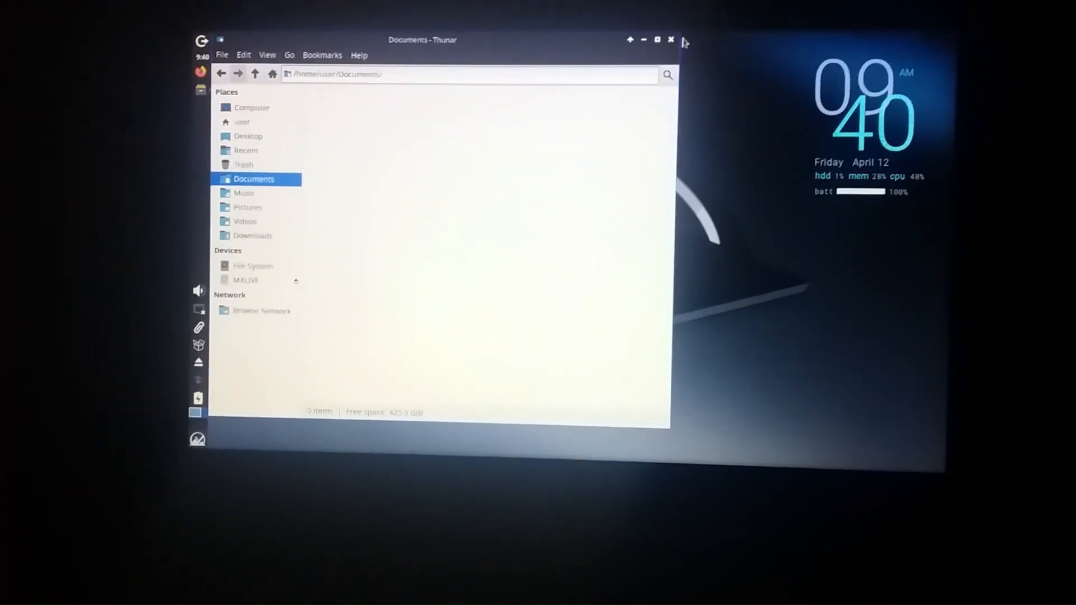
Close the Thunar Documents window to reveal the new MX Linux desktop
click(670, 39)
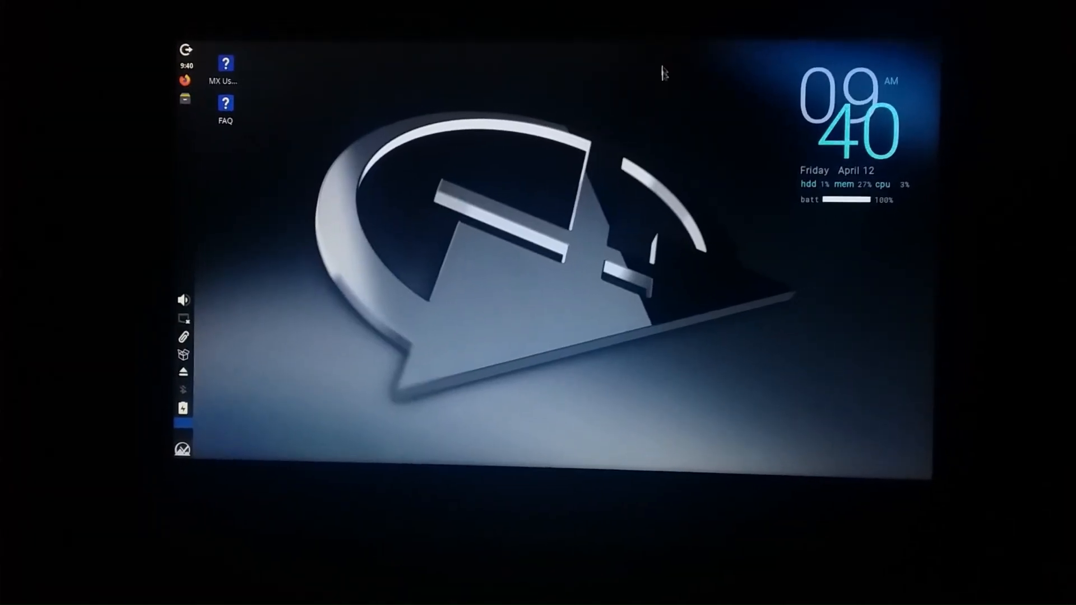